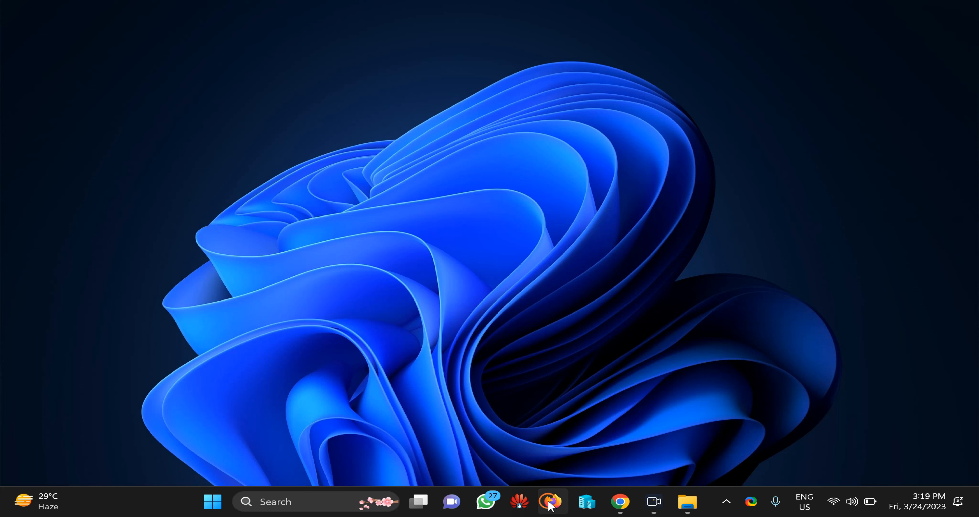
Launch Firefox, look at its main menu, then close and relaunch the browser.
click(552, 501)
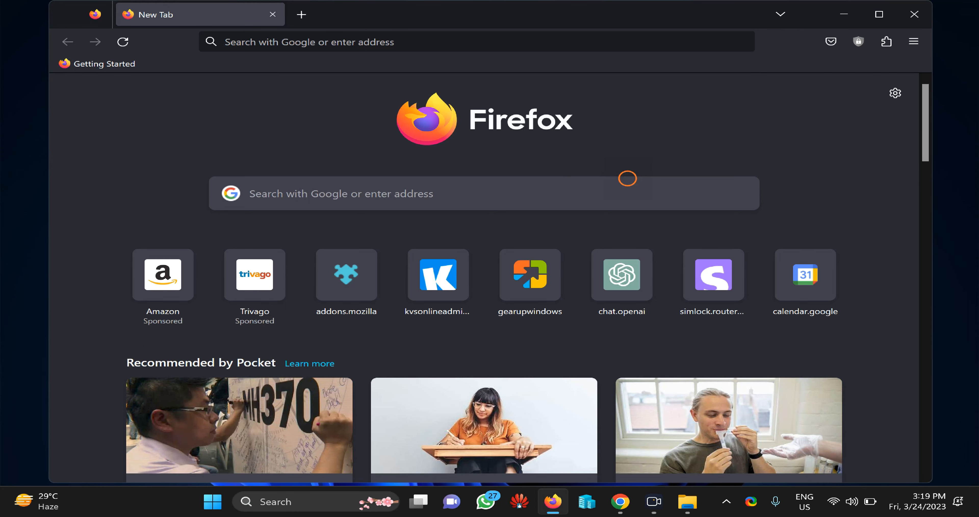
click(915, 42)
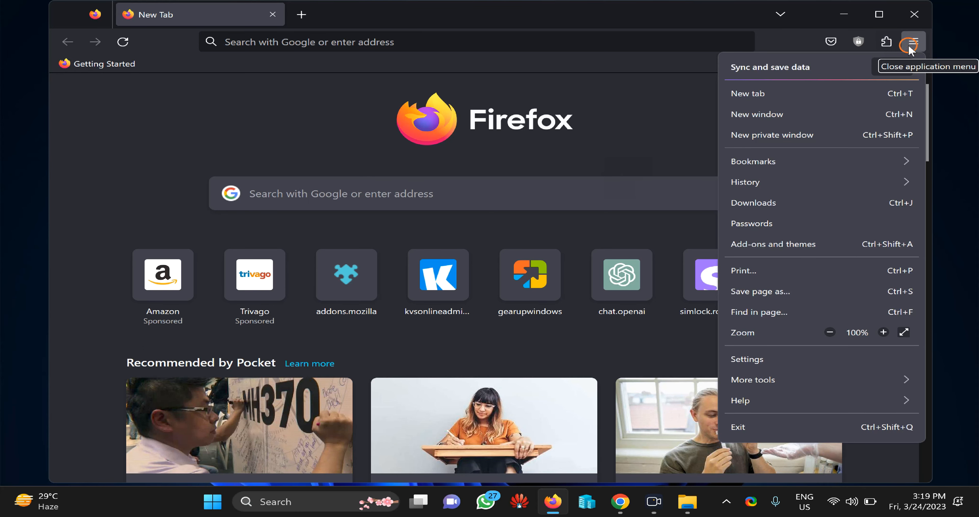
mouse_move(818, 139)
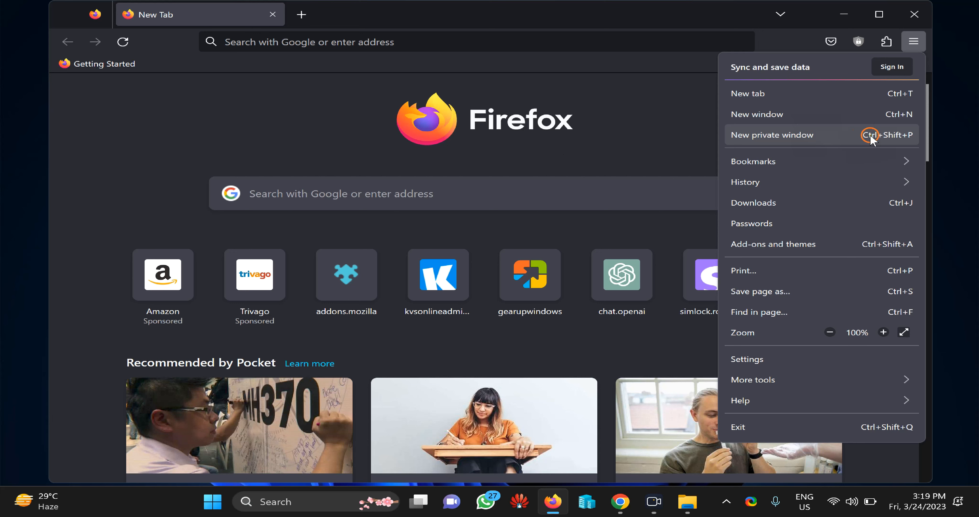
mouse_move(868, 140)
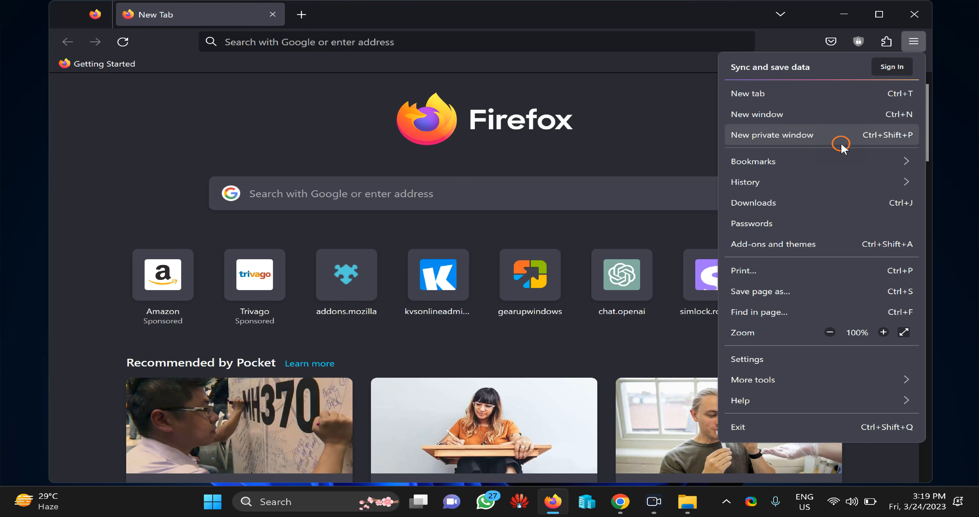
click(915, 14)
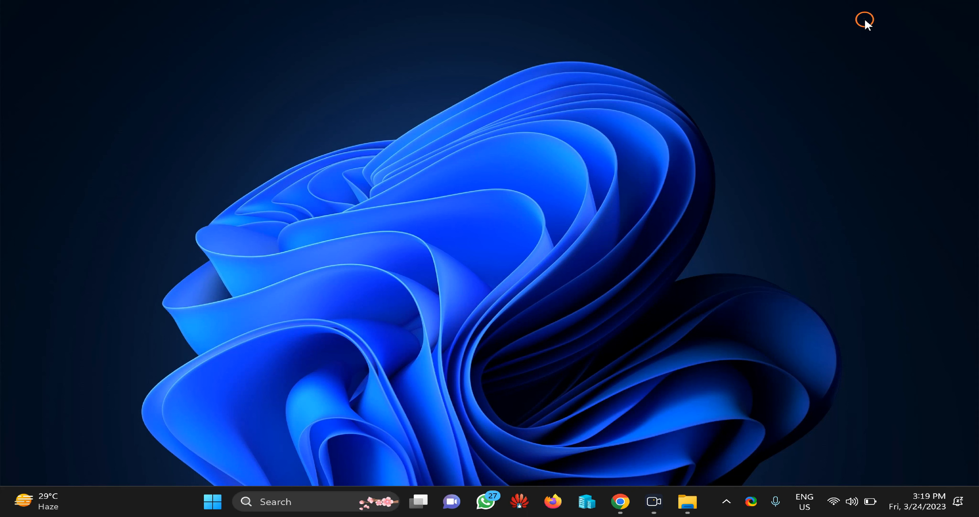
mouse_move(564, 342)
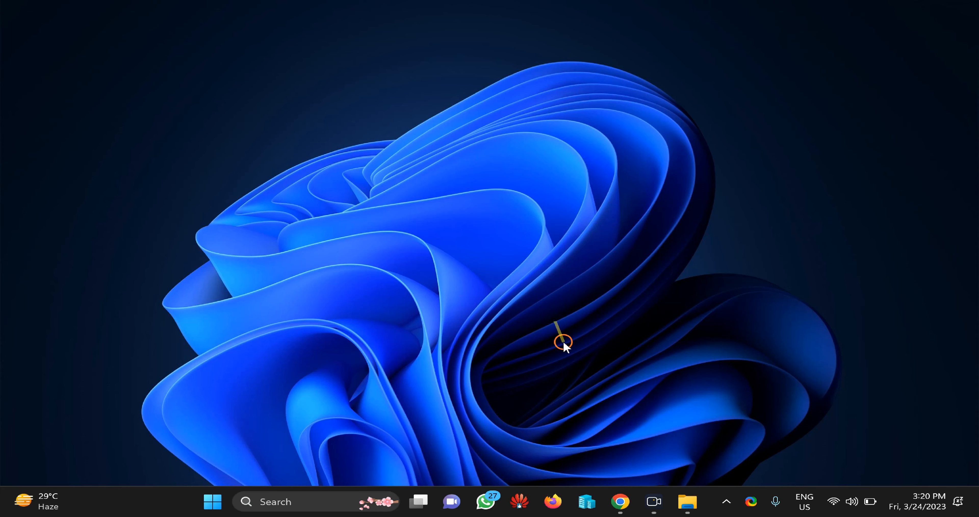
click(552, 501)
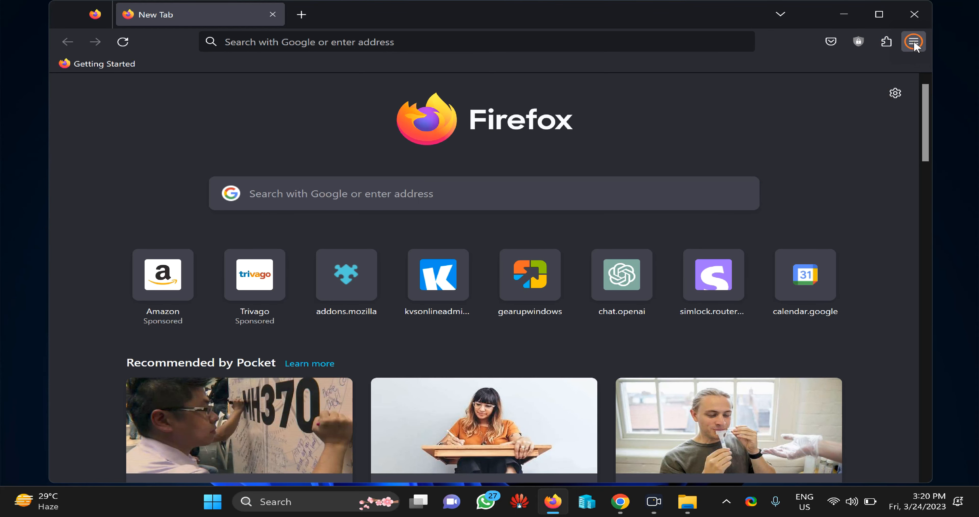
Go to Settings > Privacy & Security and scroll through the Enhanced Tracking Protection levels.
click(913, 41)
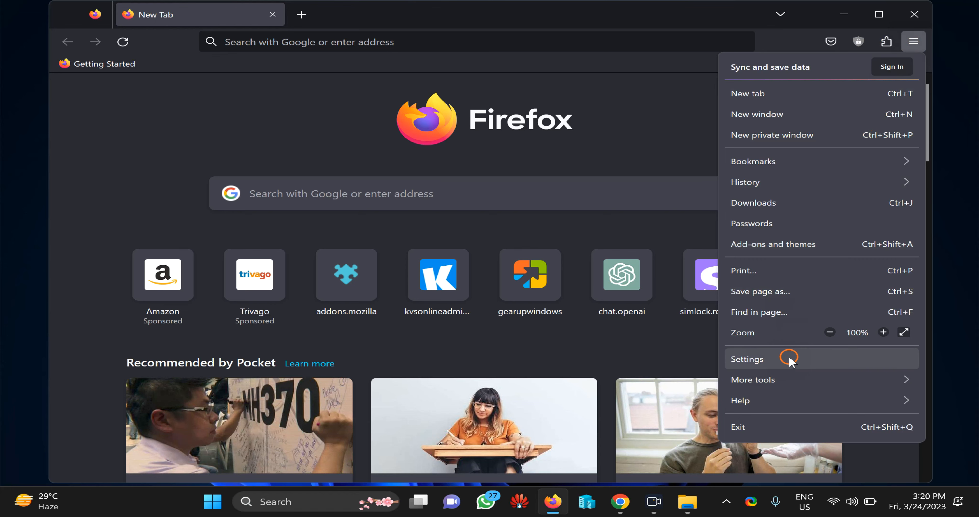
click(747, 359)
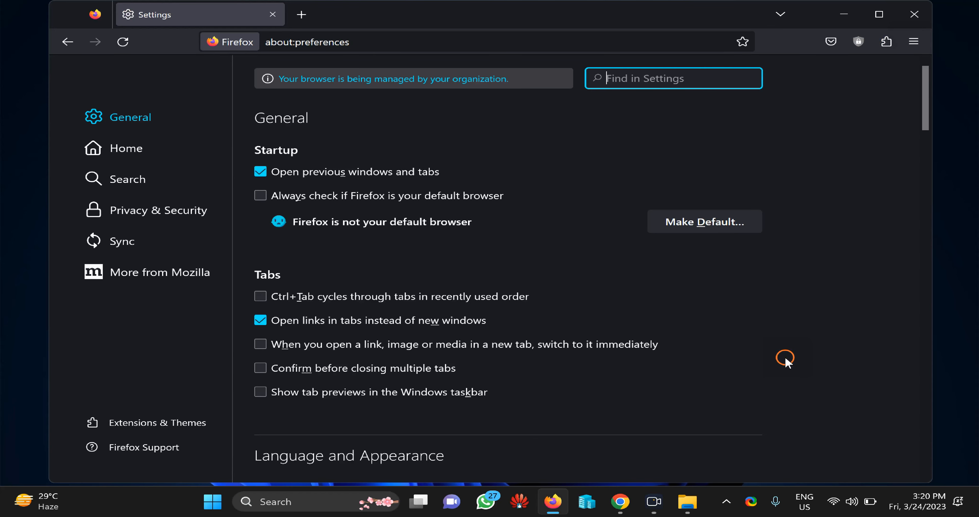
mouse_move(159, 209)
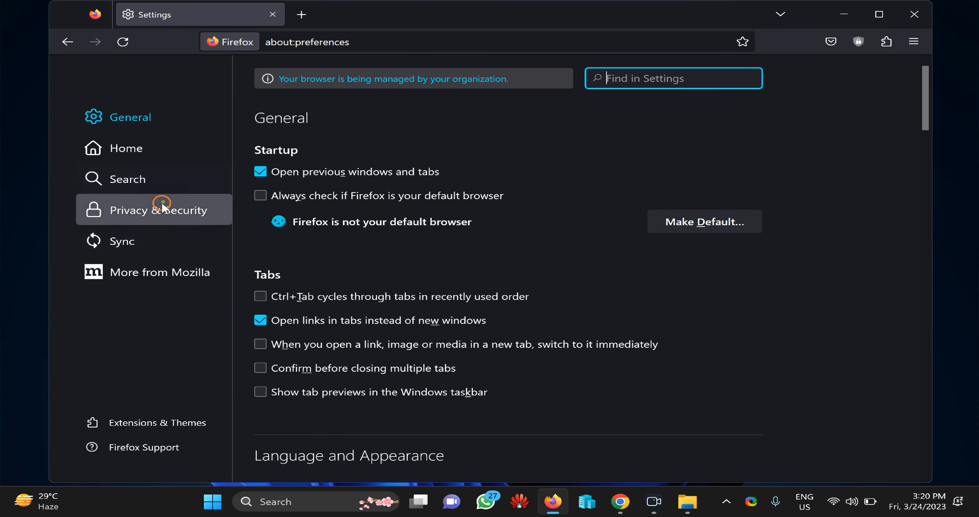
click(152, 209)
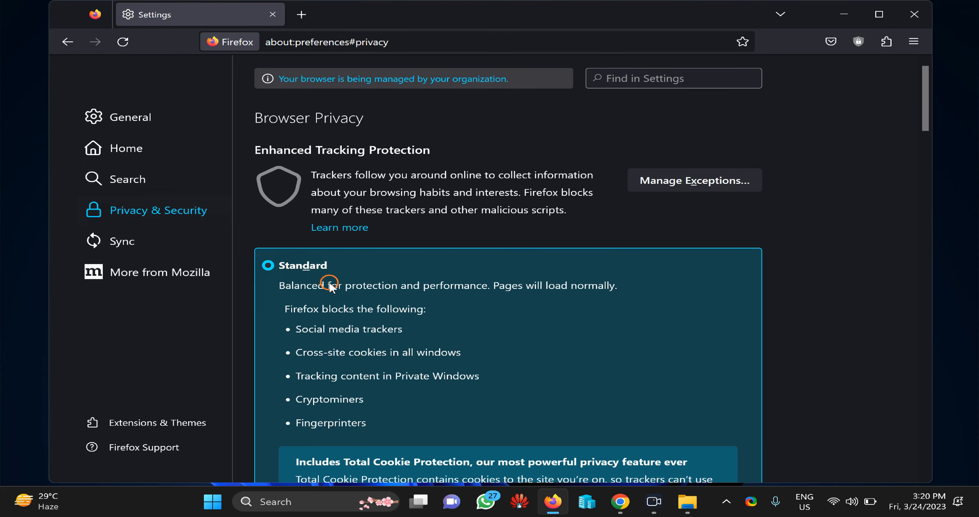
scroll(down, 3)
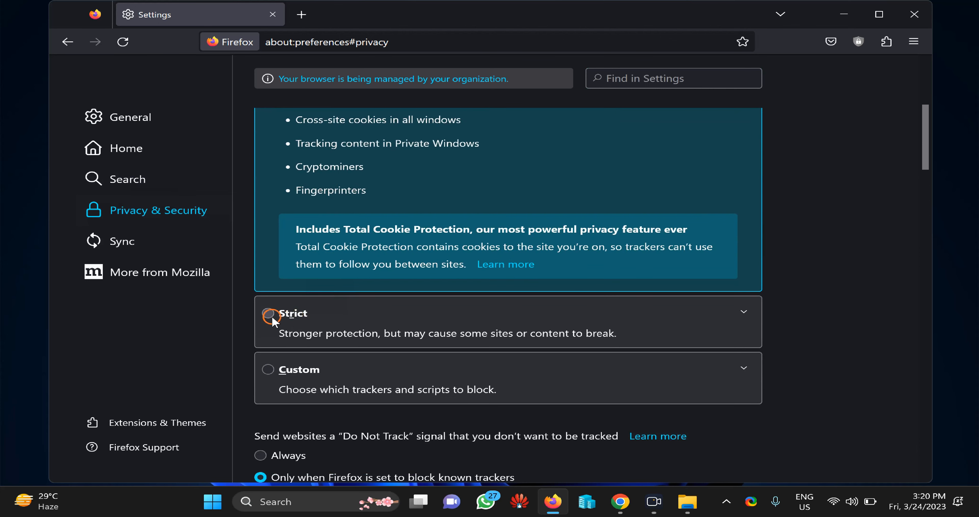
mouse_move(334, 331)
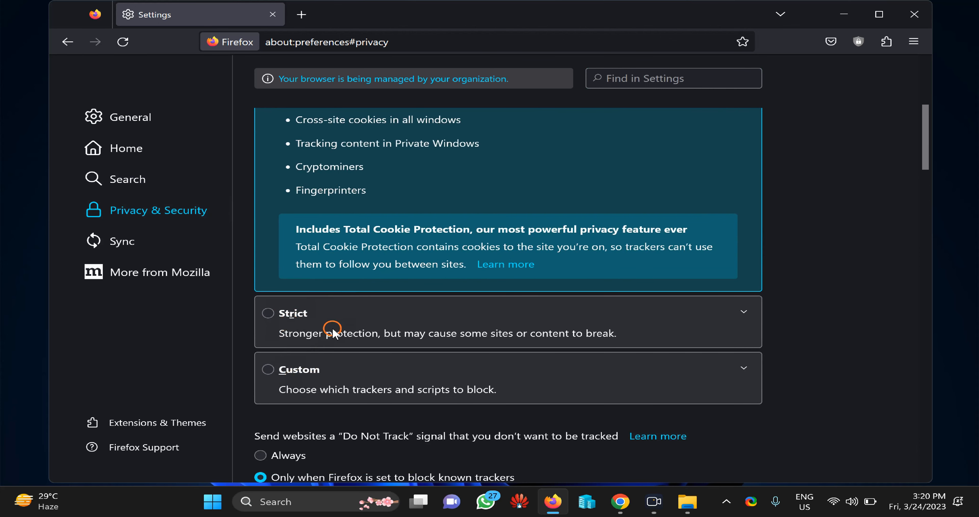
mouse_move(577, 177)
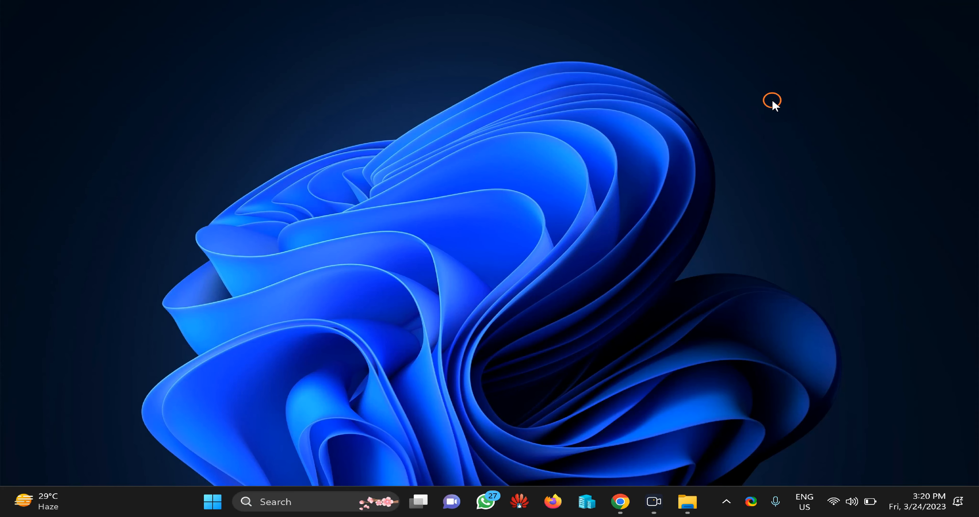
mouse_move(772, 100)
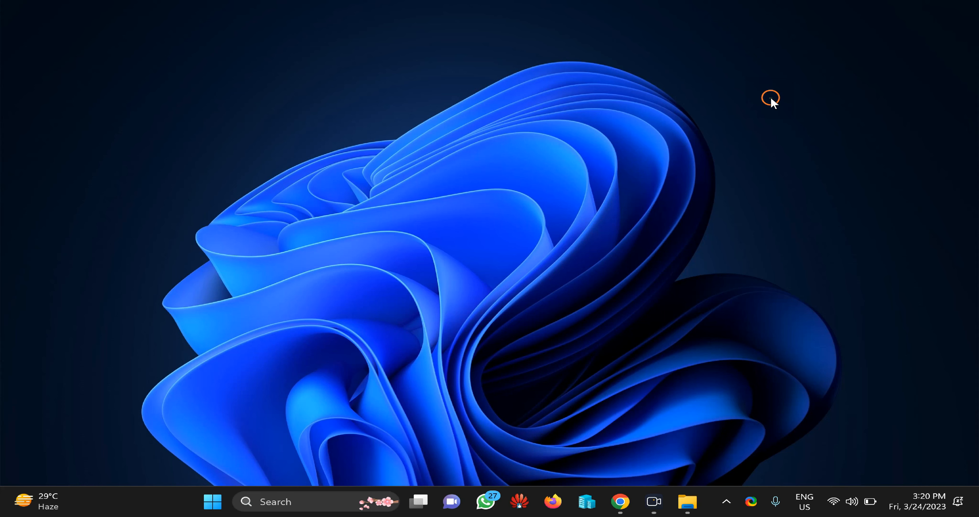
click(552, 501)
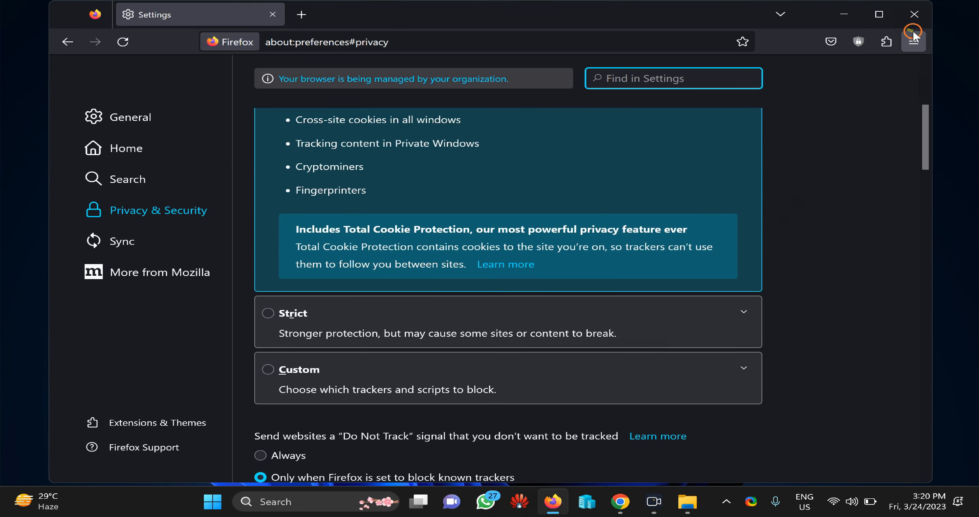
click(915, 41)
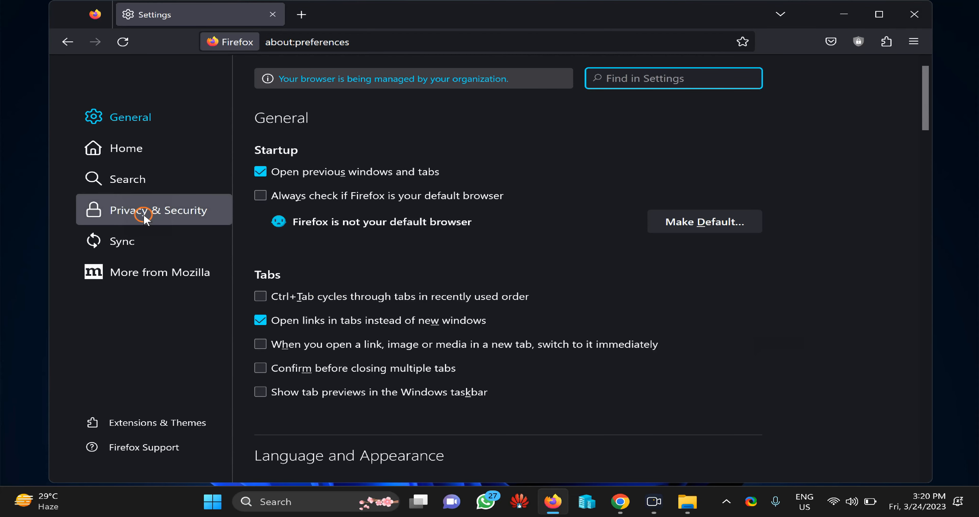
click(154, 210)
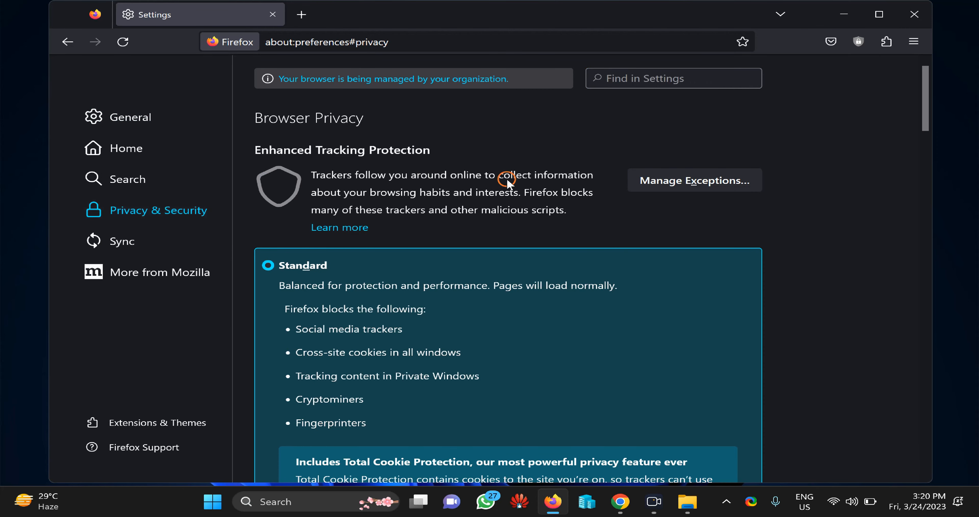
scroll(down, 3)
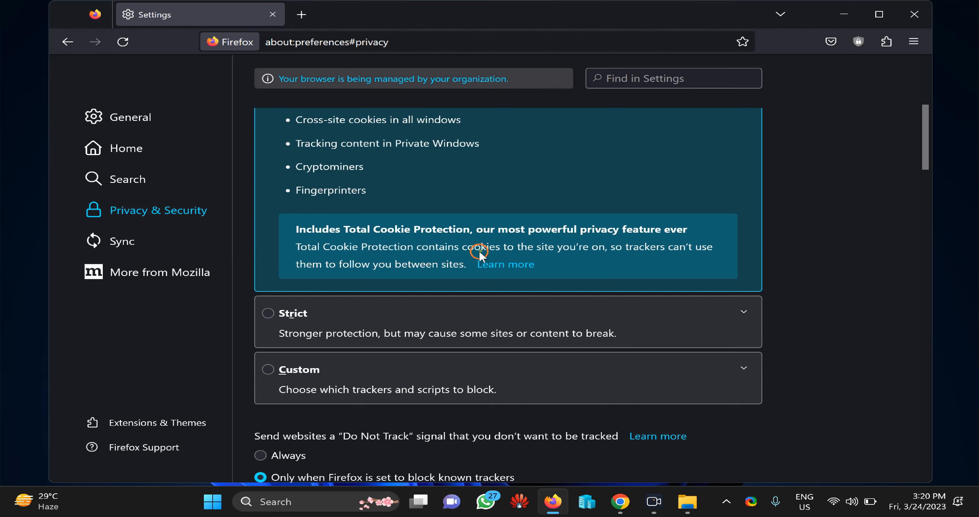
mouse_move(434, 320)
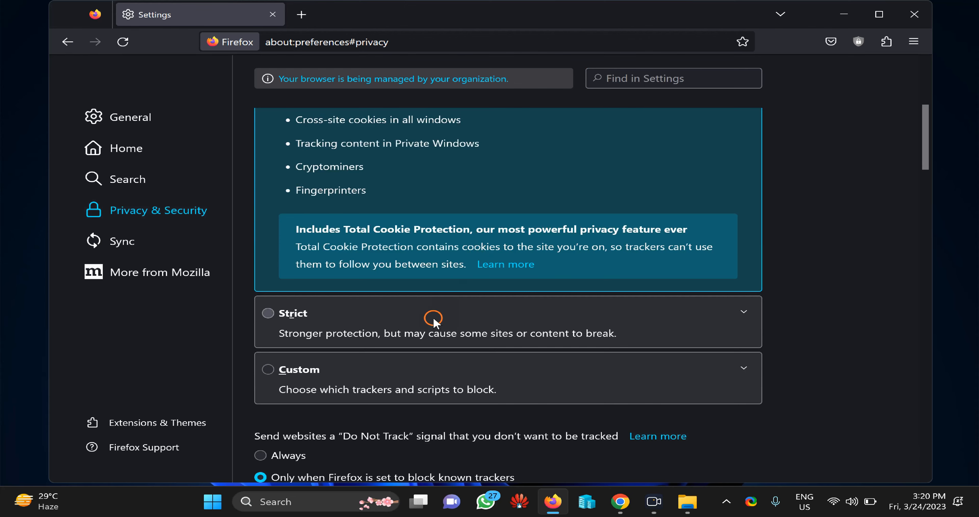
scroll(down, 3)
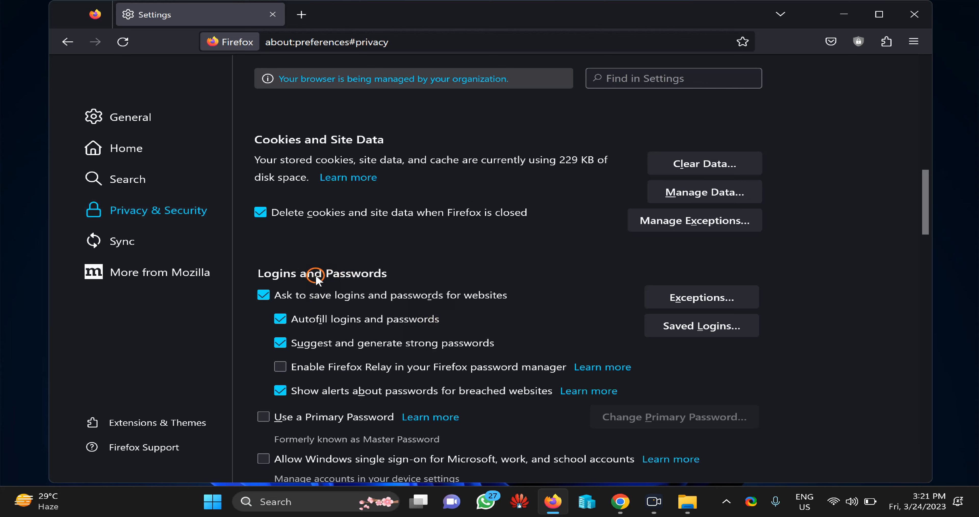
mouse_move(357, 308)
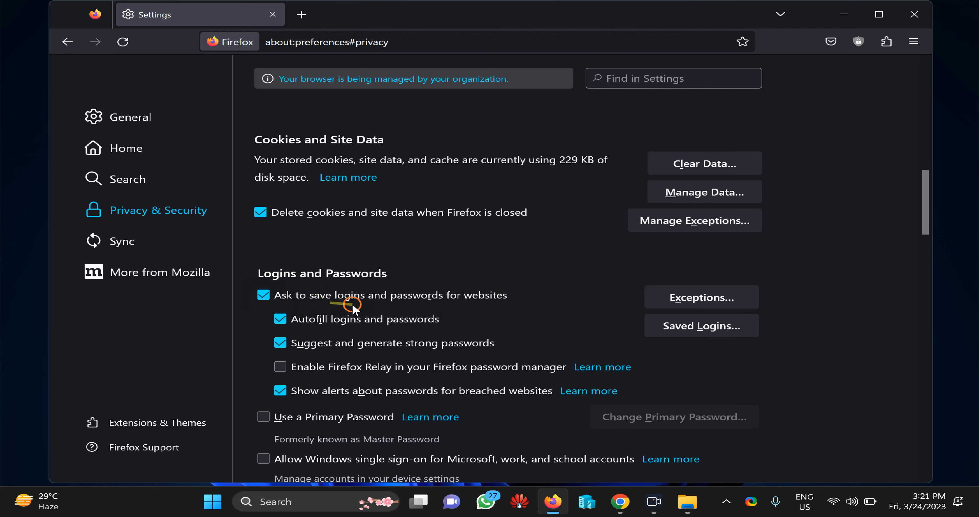
mouse_move(461, 307)
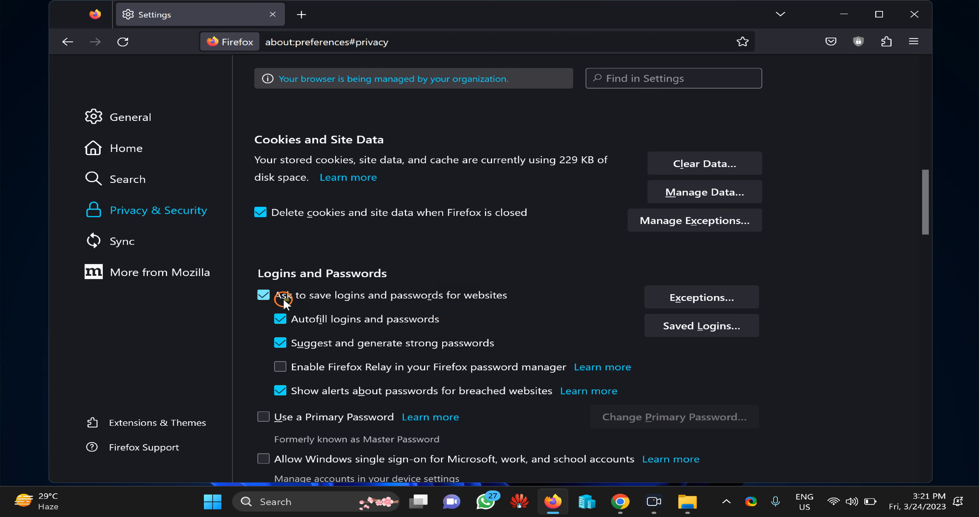
Uncheck 'Ask to save logins and passwords for websites' and close Firefox.
click(263, 295)
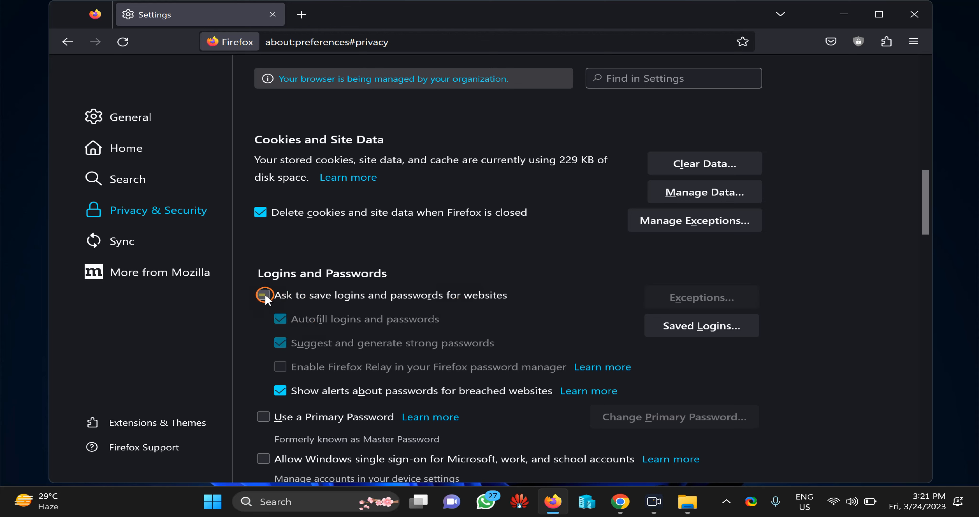
click(263, 295)
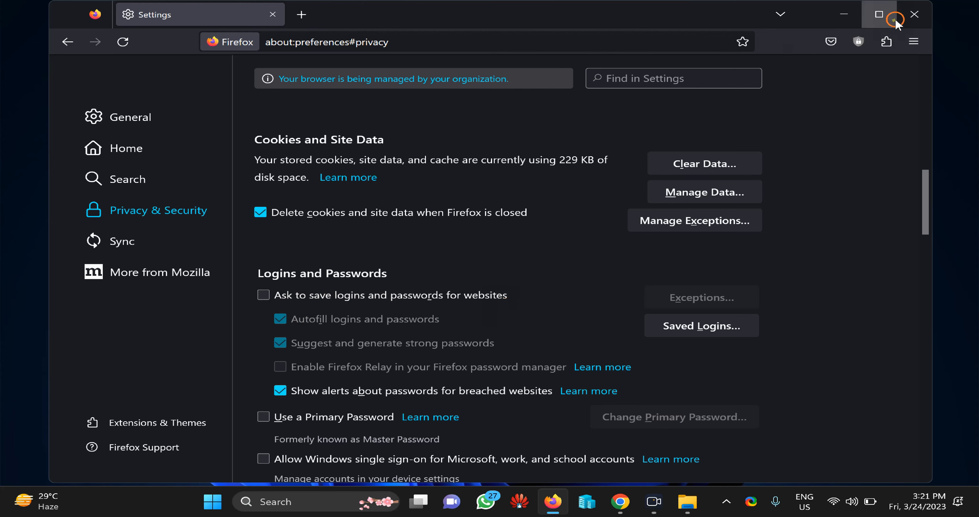
click(912, 14)
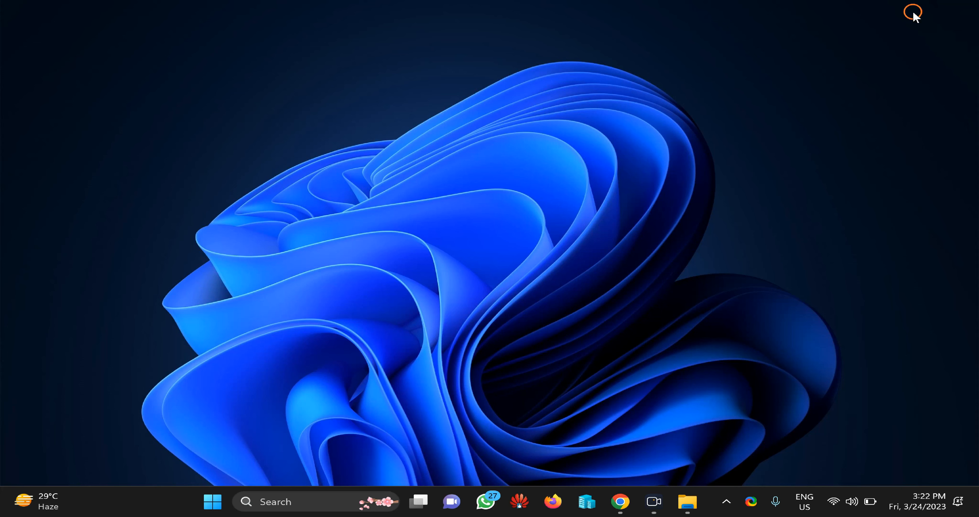
Relaunch Firefox and scroll Privacy & Security down to Cookies and Site Data (75.0 KB used).
click(552, 501)
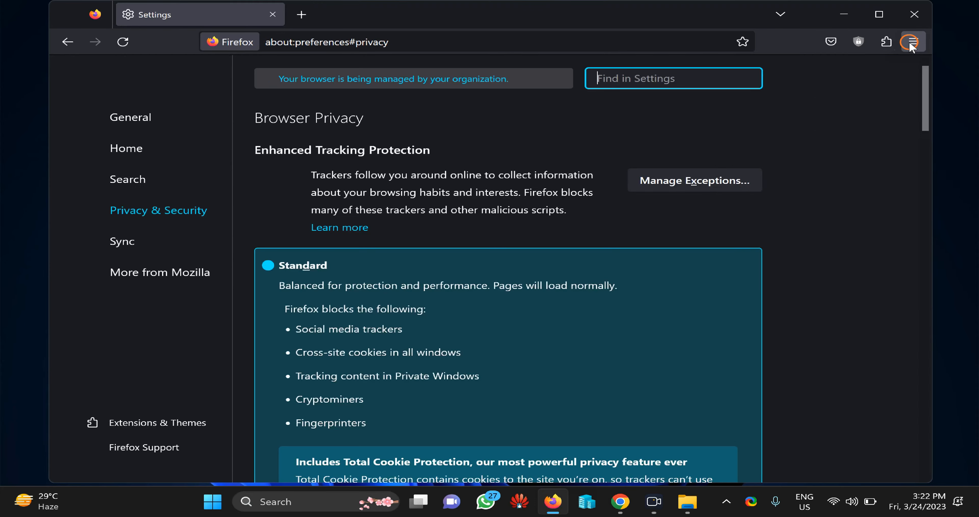
click(911, 42)
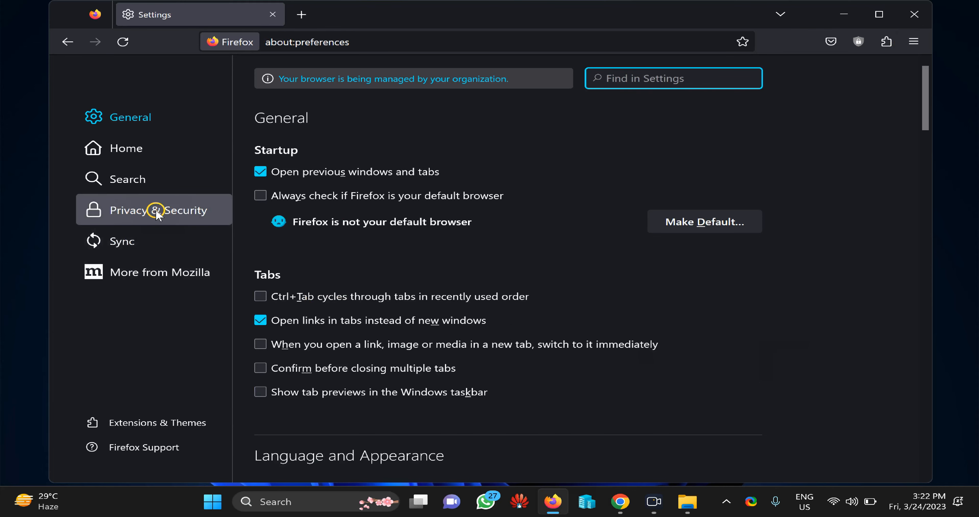
click(155, 209)
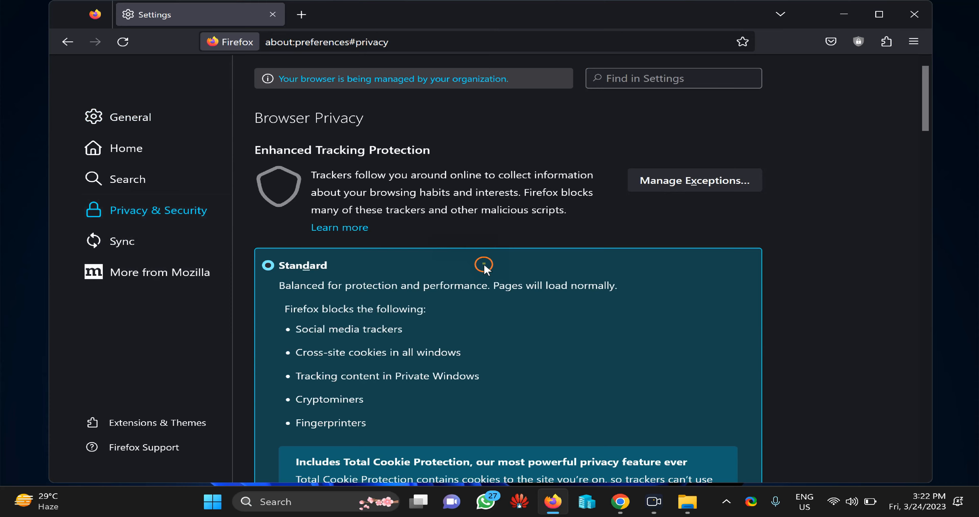
scroll(down, 3)
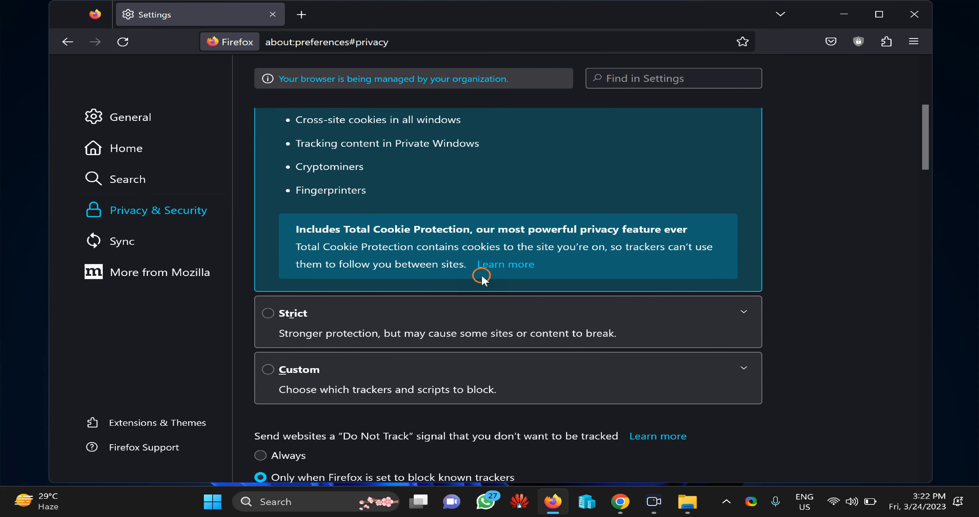
scroll(down, 3)
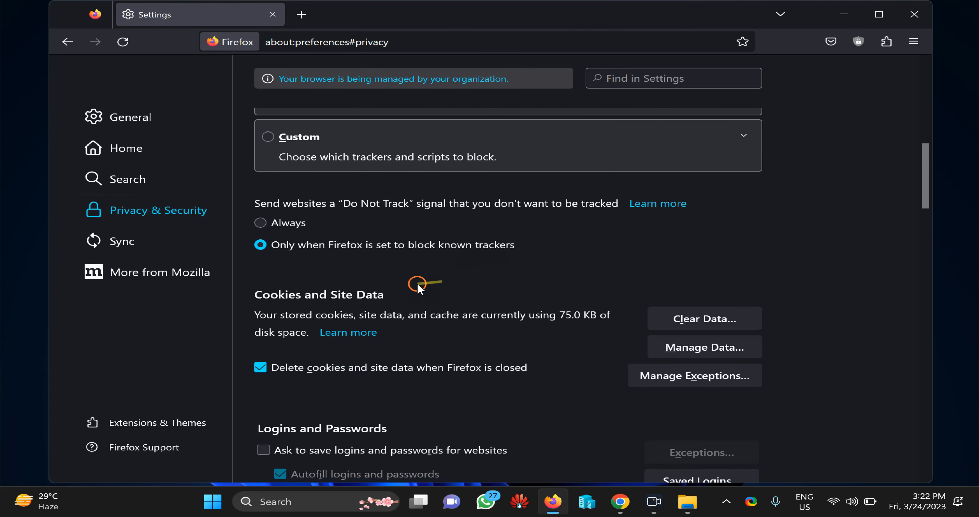
mouse_move(301, 297)
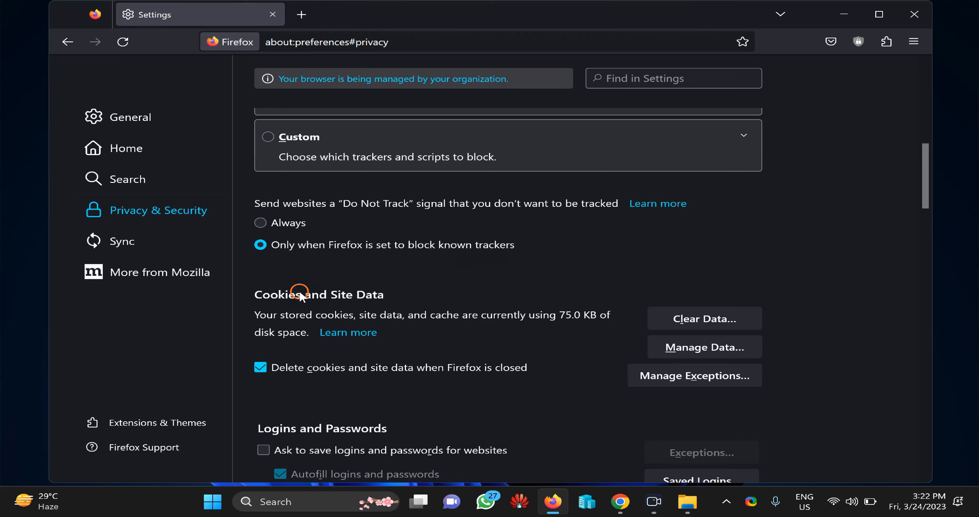
mouse_move(545, 325)
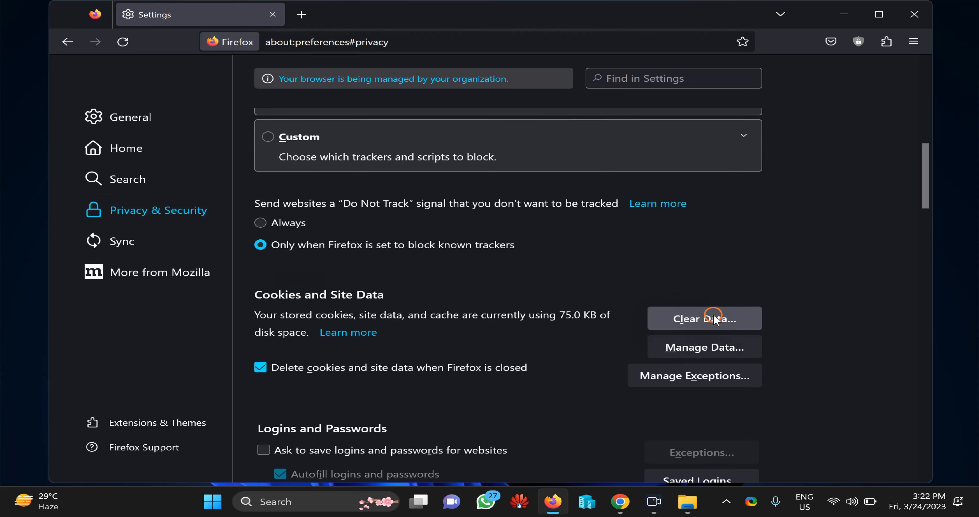
Clear all cookies, site data and cached web content so usage reads 0 bytes.
click(704, 318)
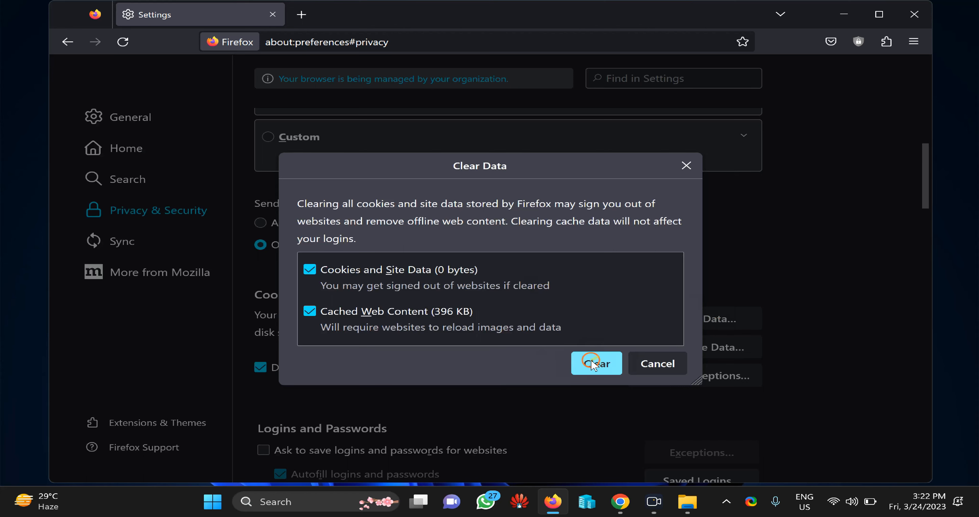
click(596, 364)
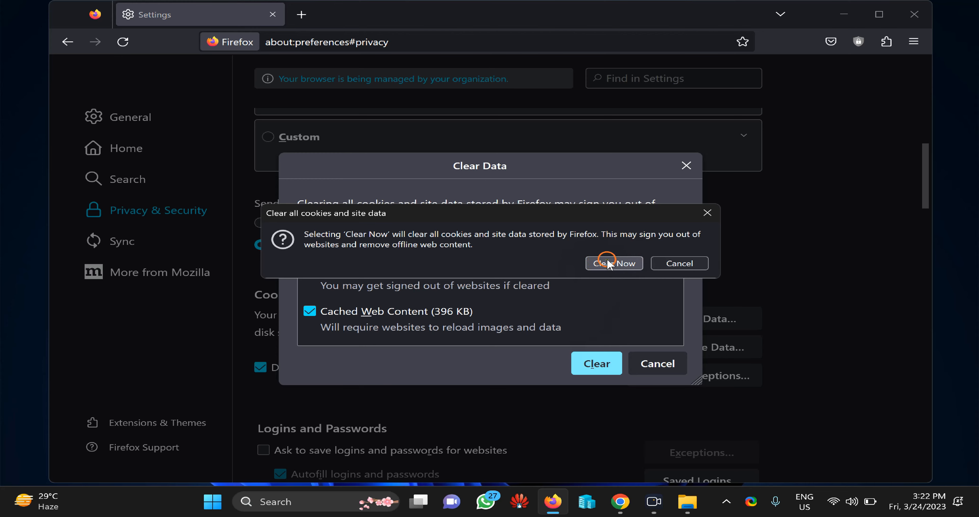
click(613, 262)
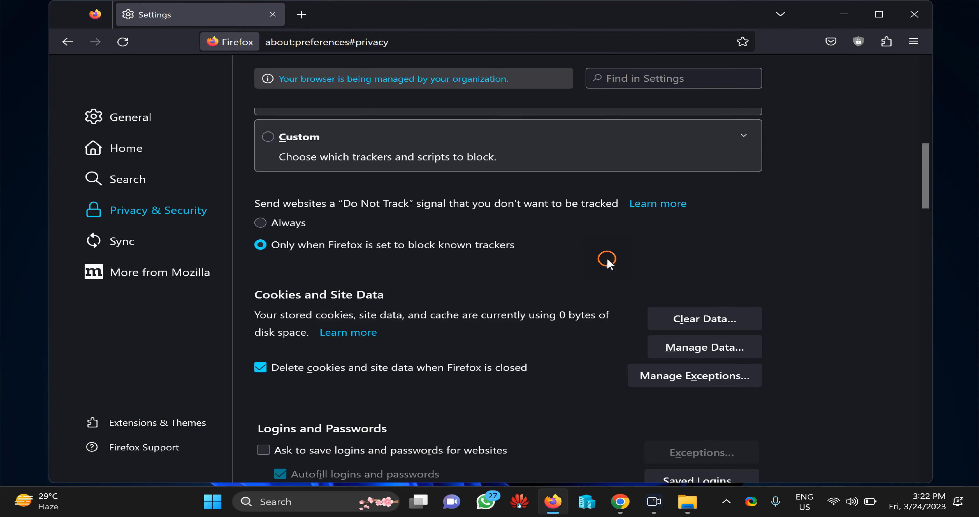